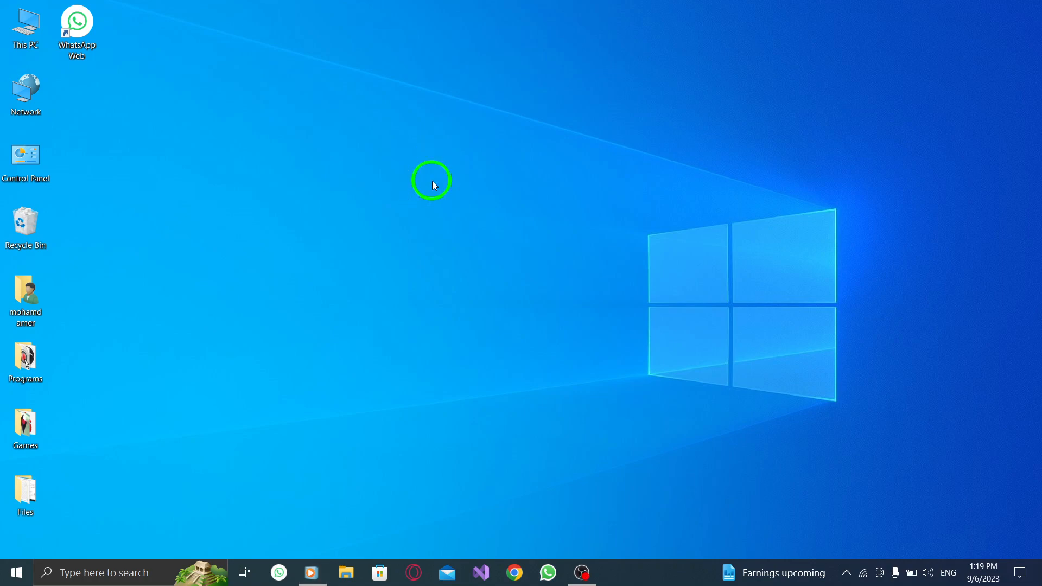
{"action": "mouse_move", "coordinate": [580, 279]}
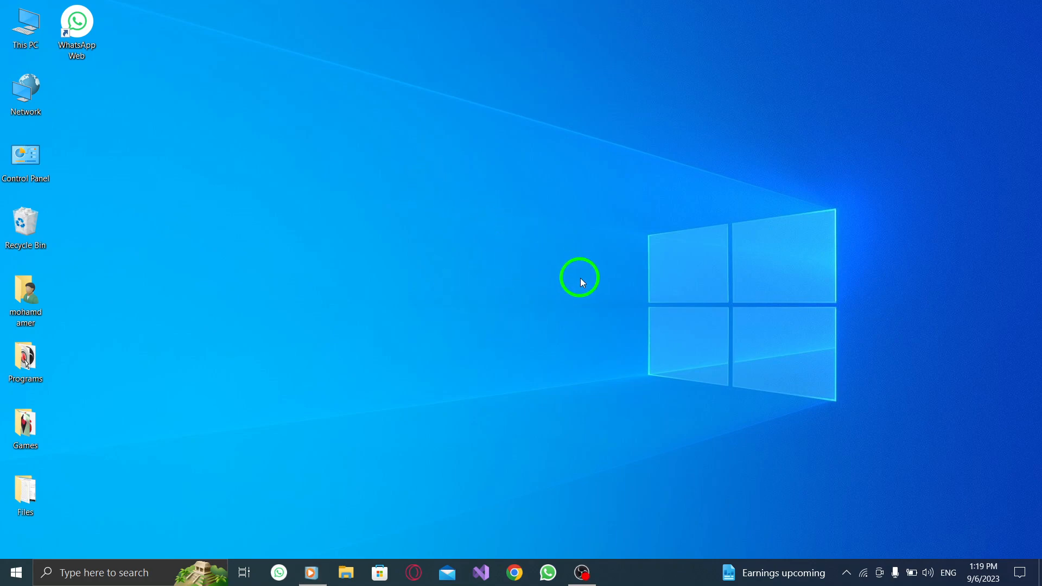
{"action": "mouse_move", "coordinate": [572, 292]}
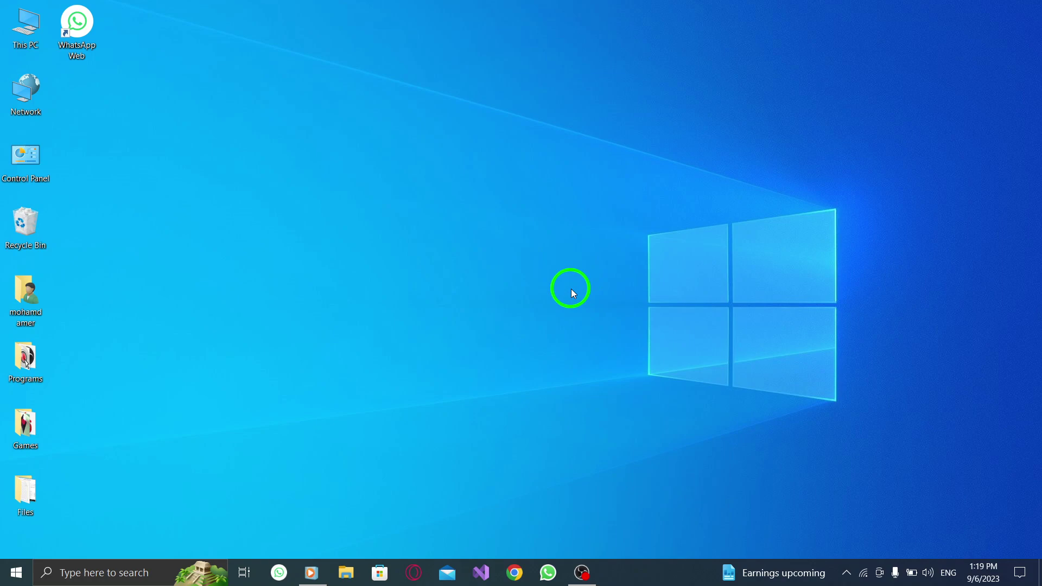
{"action": "mouse_move", "coordinate": [550, 294]}
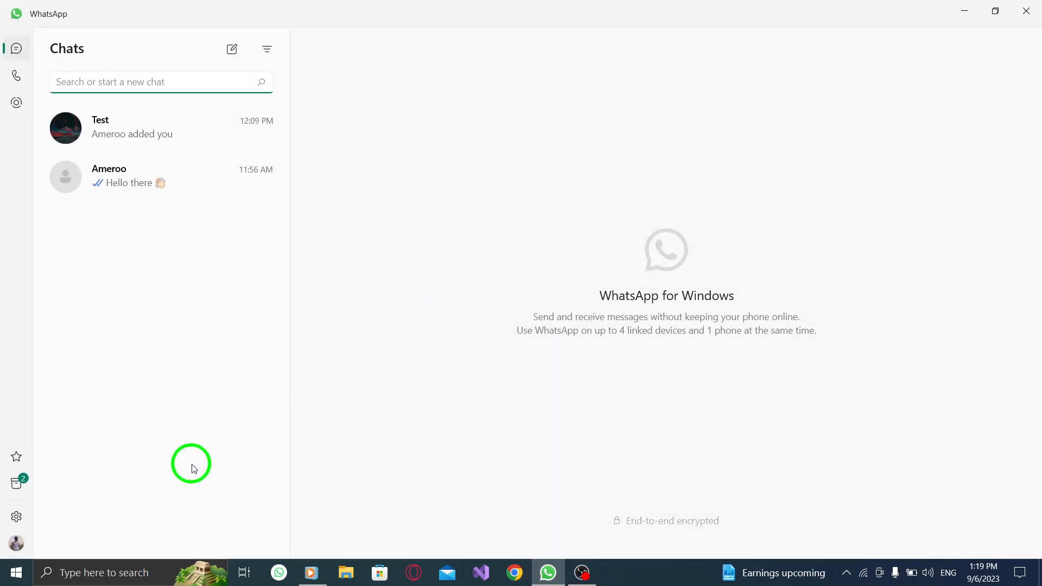
{"action": "mouse_move", "coordinate": [17, 517]}
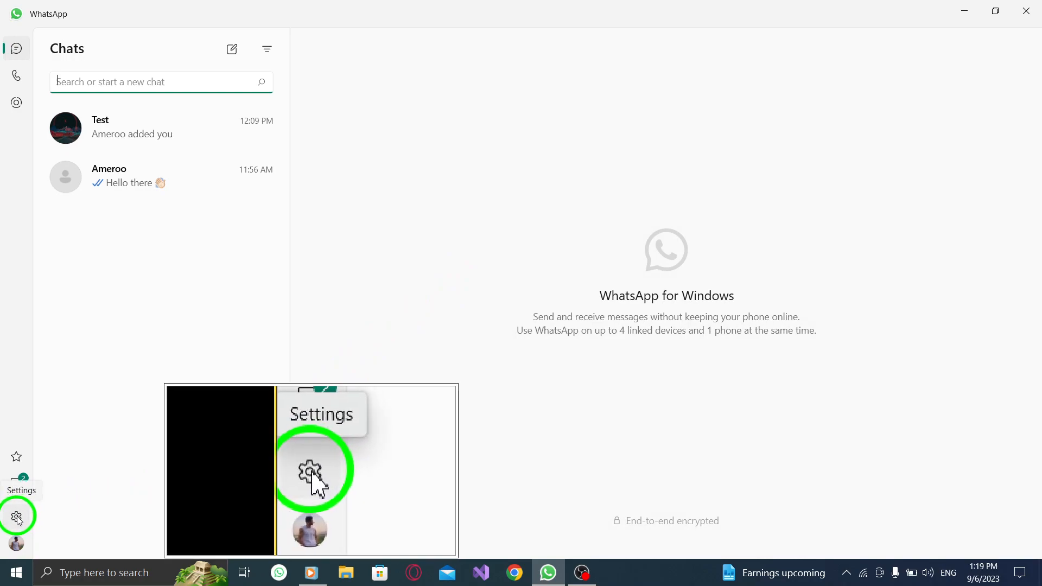
Open WhatsApp Settings and go to the Chats page with the chat history options.
{"action": "left_click", "coordinate": [17, 515]}
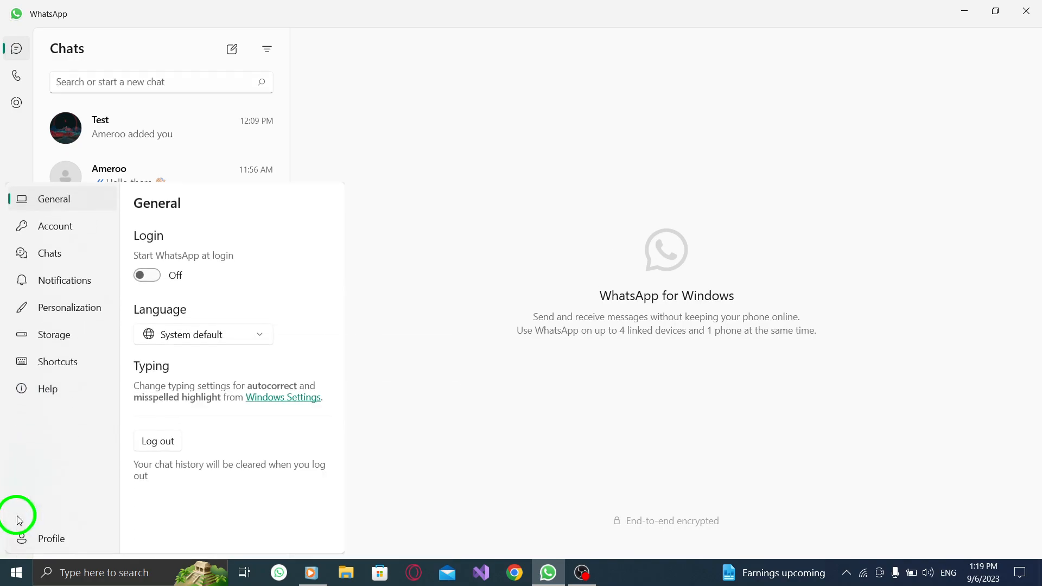
{"action": "mouse_move", "coordinate": [44, 346]}
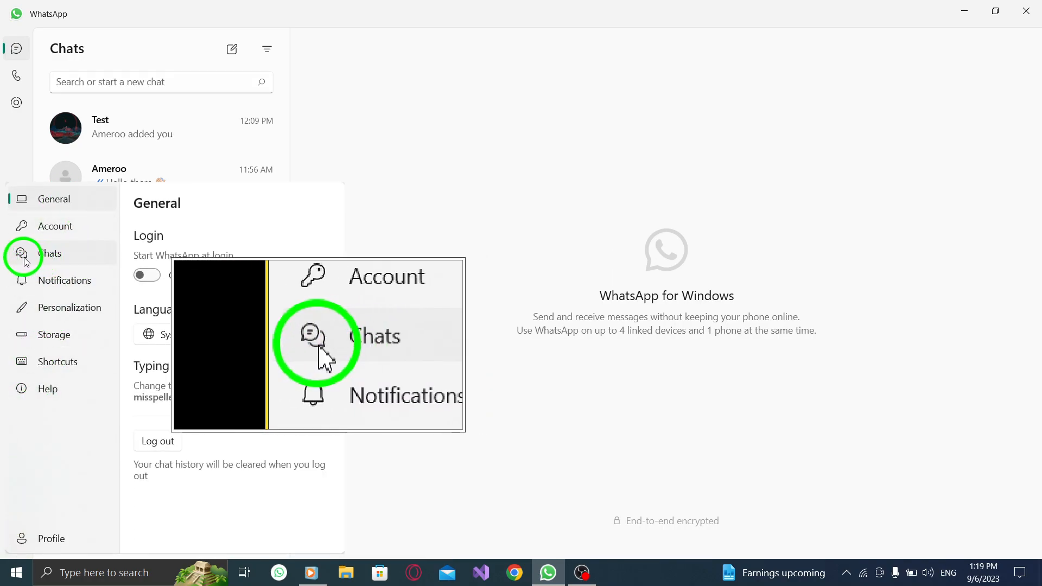
{"action": "left_click", "coordinate": [50, 253]}
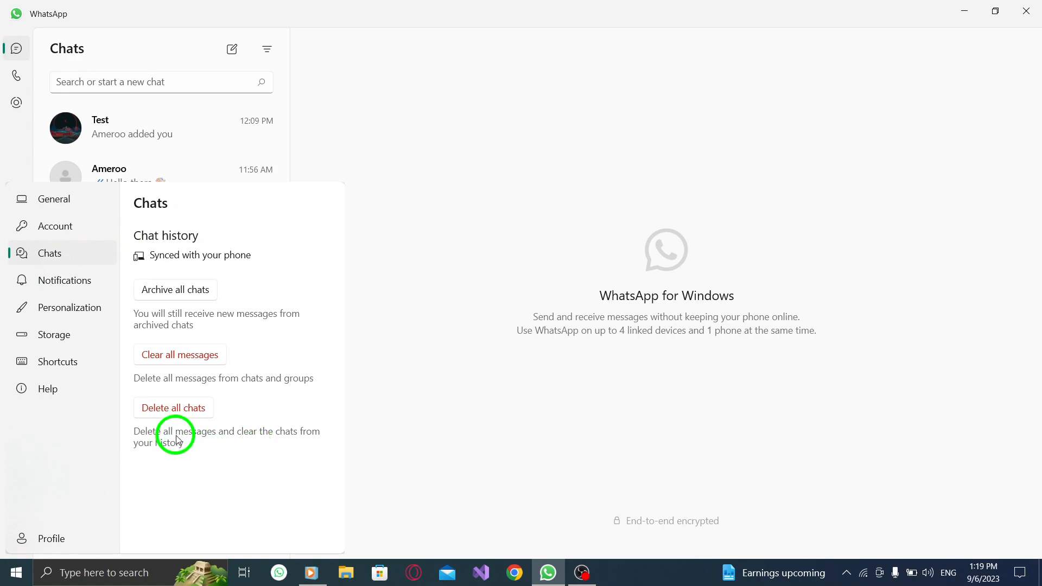
{"action": "mouse_move", "coordinate": [151, 292]}
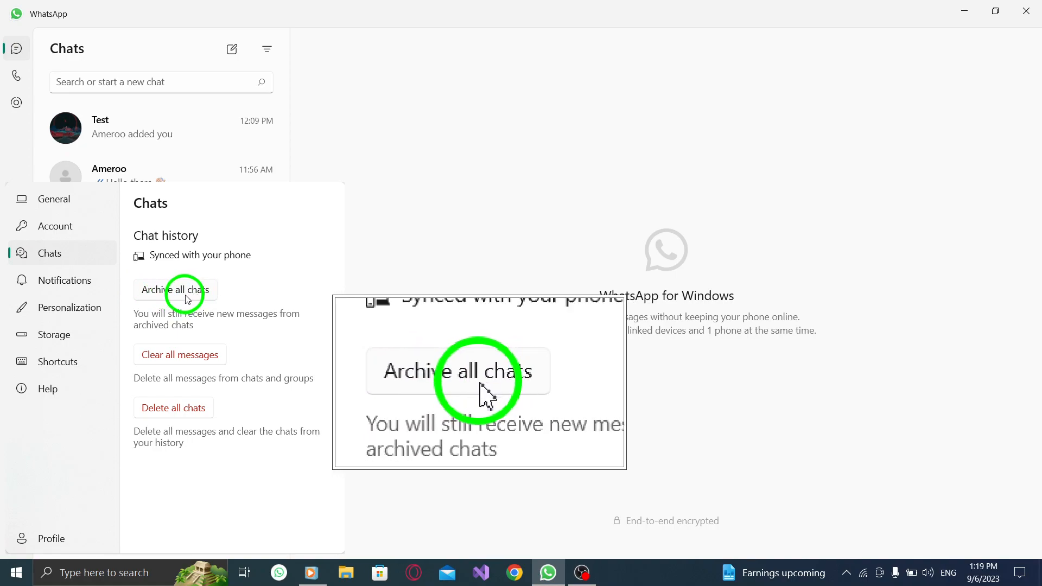
Archive all chats from Chat history and confirm the prompt.
{"action": "left_click", "coordinate": [177, 290]}
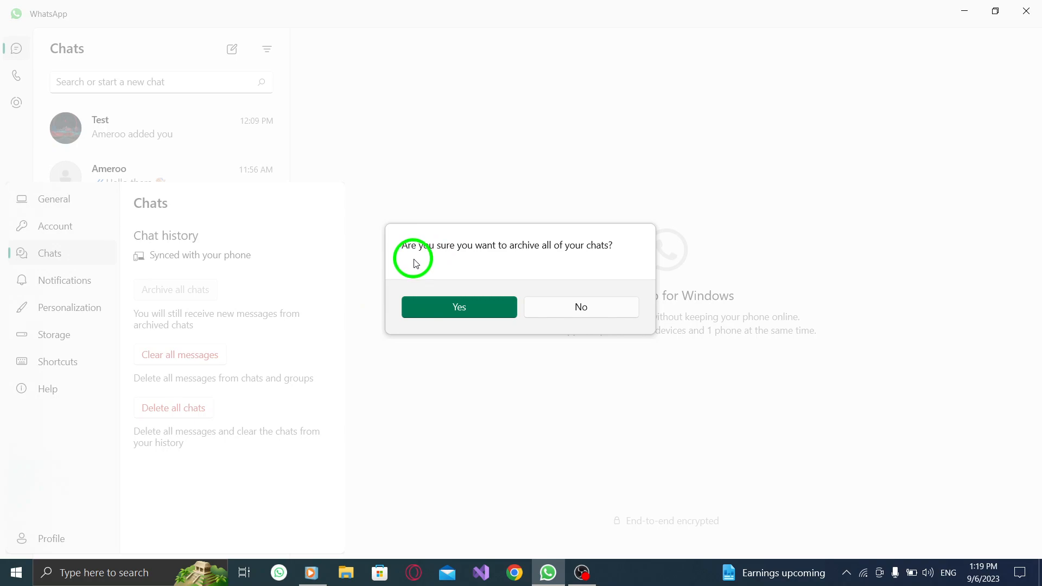
{"action": "mouse_move", "coordinate": [619, 260]}
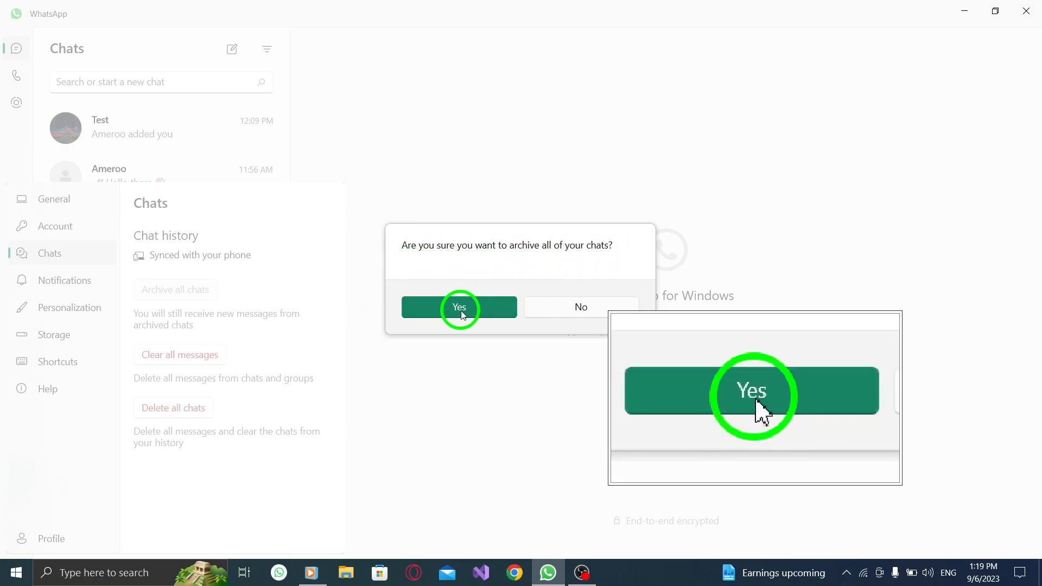
{"action": "left_click", "coordinate": [459, 307]}
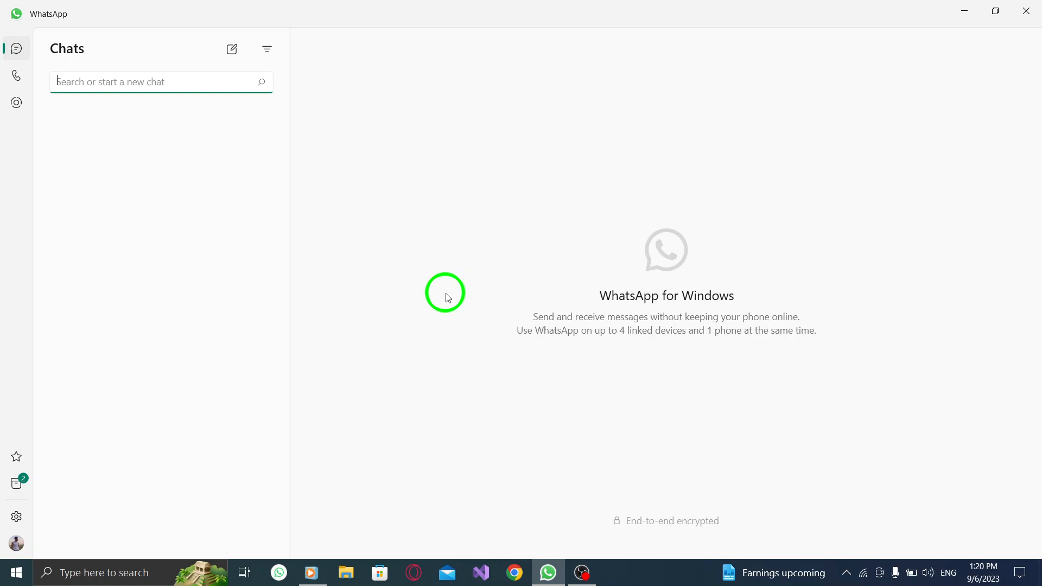
{"action": "mouse_move", "coordinate": [451, 285]}
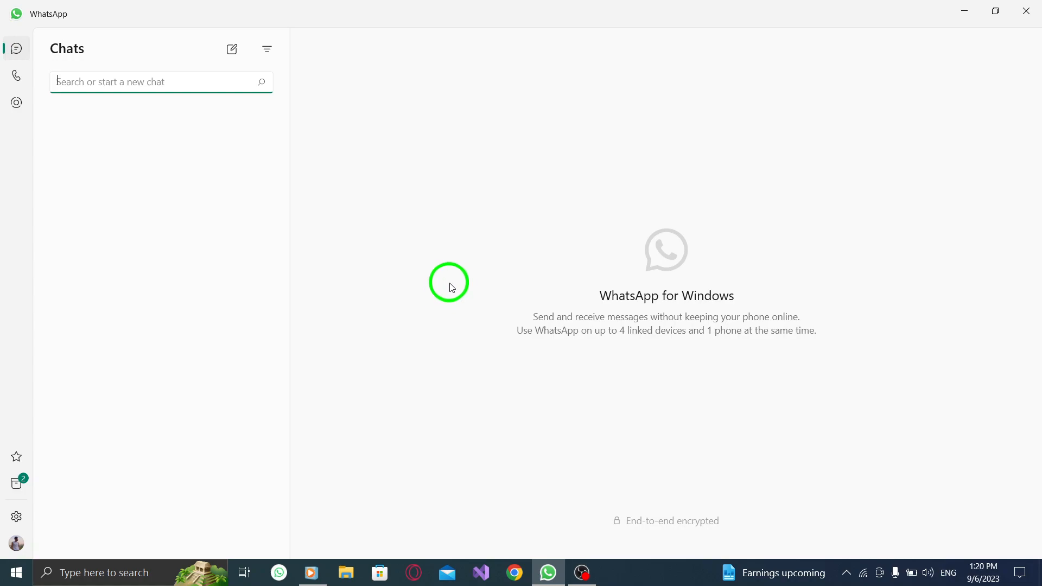
{"action": "mouse_move", "coordinate": [479, 269]}
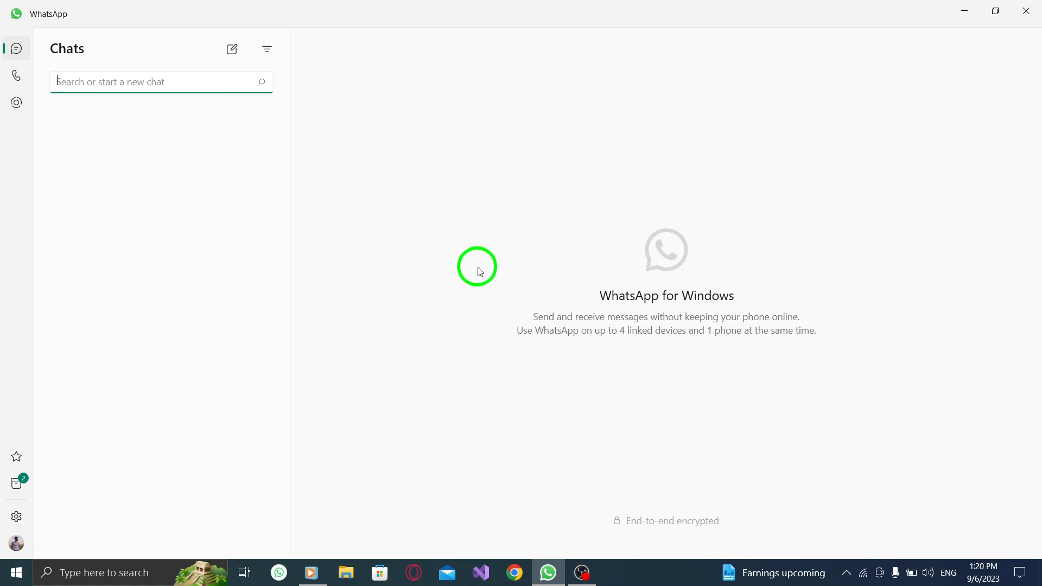
{"action": "mouse_move", "coordinate": [594, 215]}
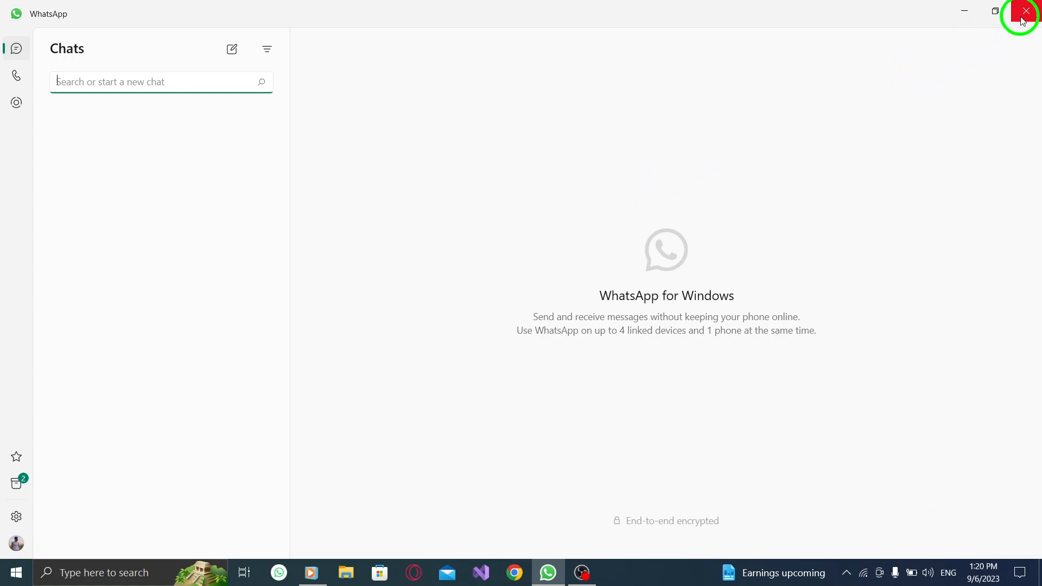
Close the WhatsApp window to return to the desktop.
{"action": "left_click", "coordinate": [1024, 11]}
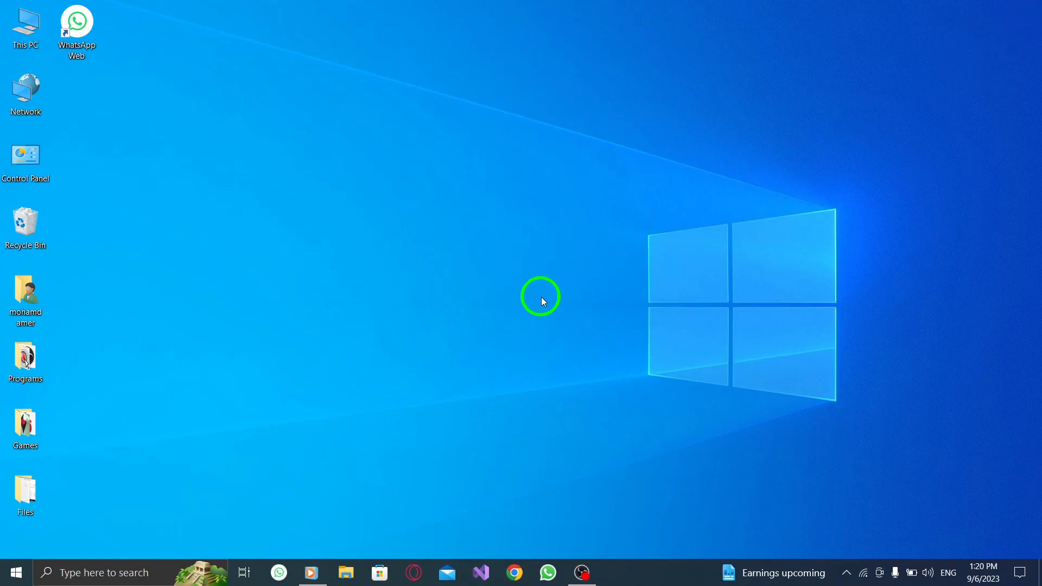